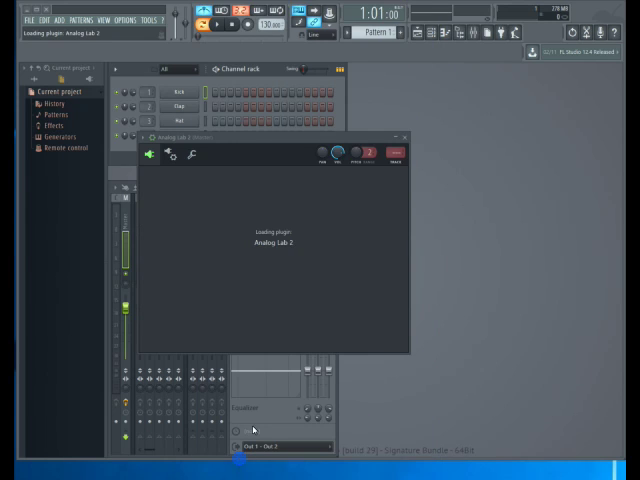
mouse_move(307, 146)
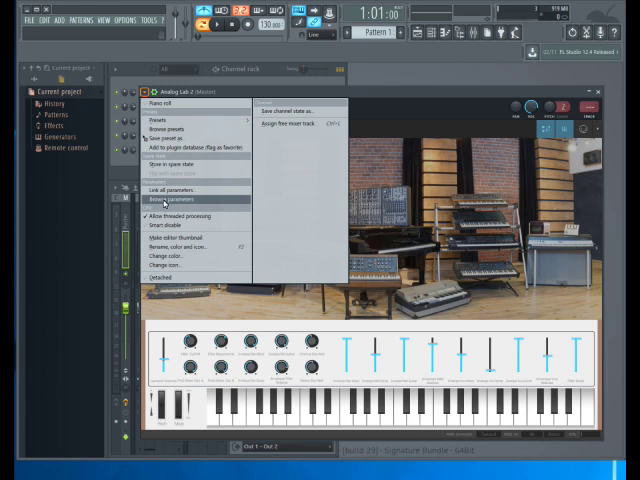
Browse Analog Lab 2's parameters and link Pitch Bend to the hardware pitch wheel.
left_click(168, 198)
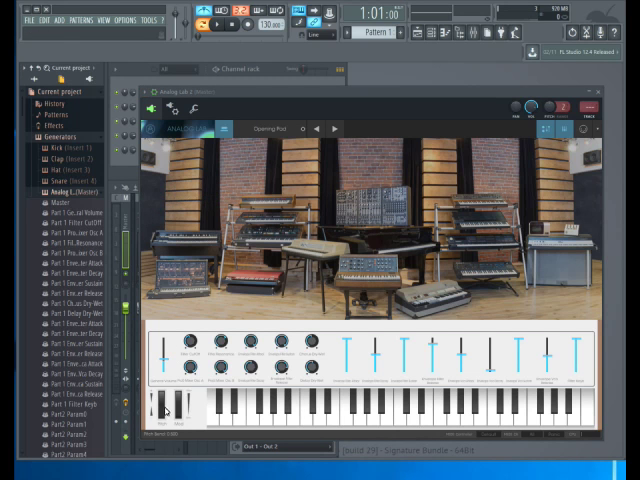
right_click(75, 450)
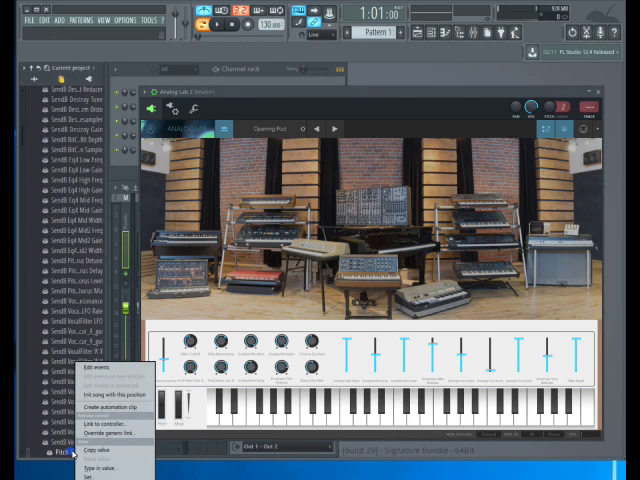
left_click(110, 424)
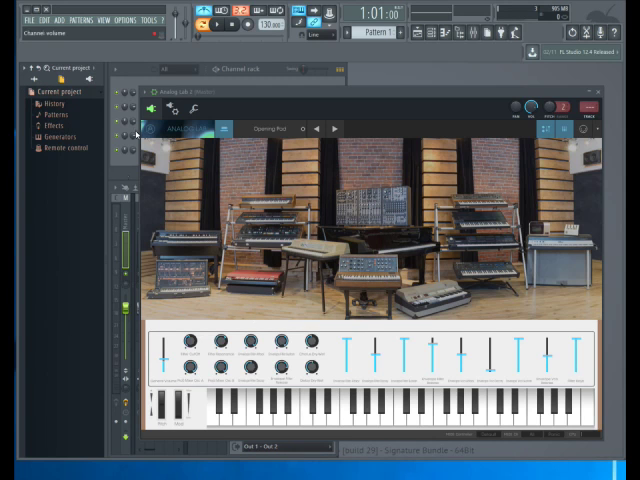
Browse the parameters again and link Mod Wheel to the hardware mod wheel via auto-detect.
left_click(152, 91)
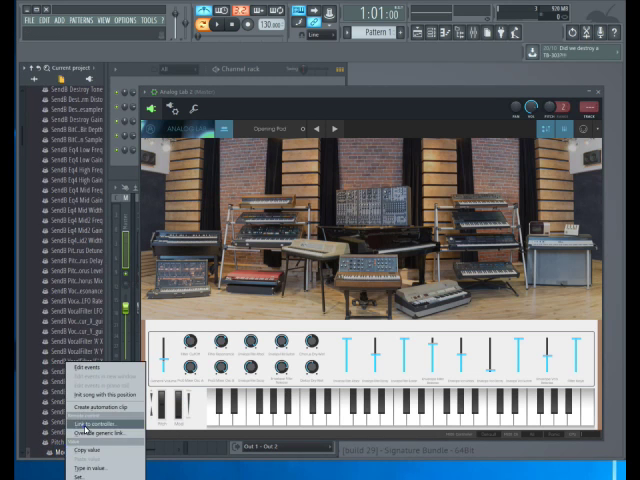
left_click(99, 425)
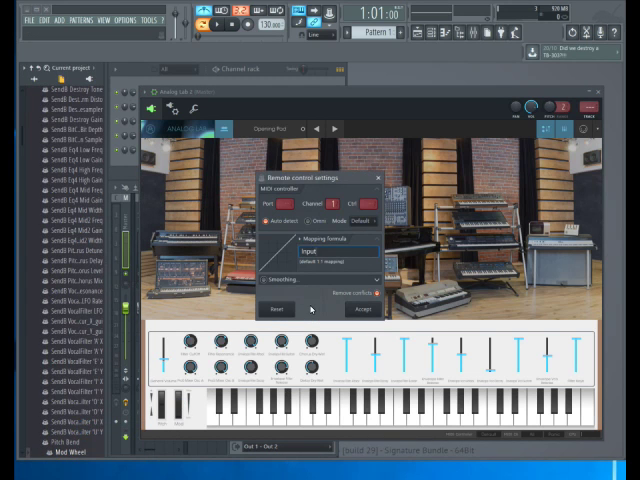
left_click(378, 177)
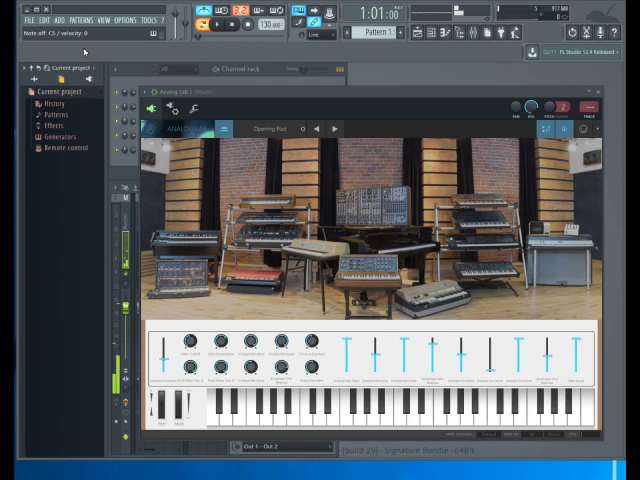
left_click(210, 25)
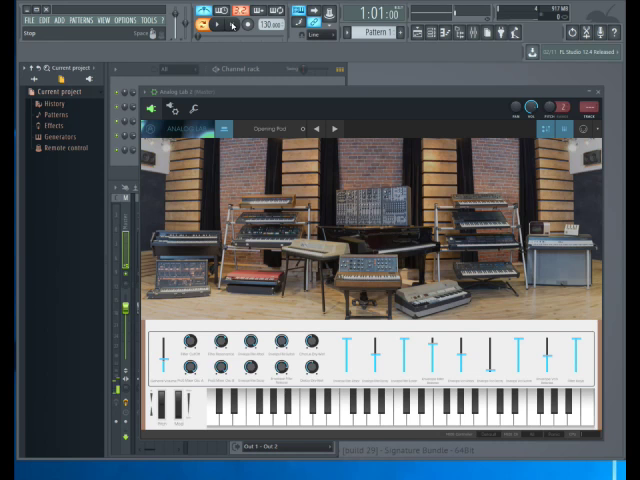